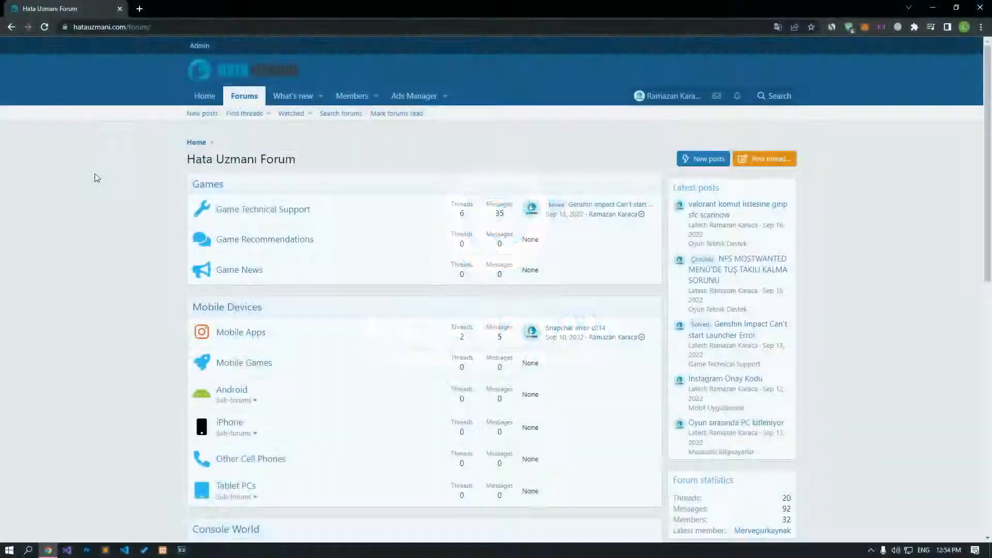
Reach Network & Internet settings from the tray and bring up the Ethernet adapter's actions.
scroll("down", 3)
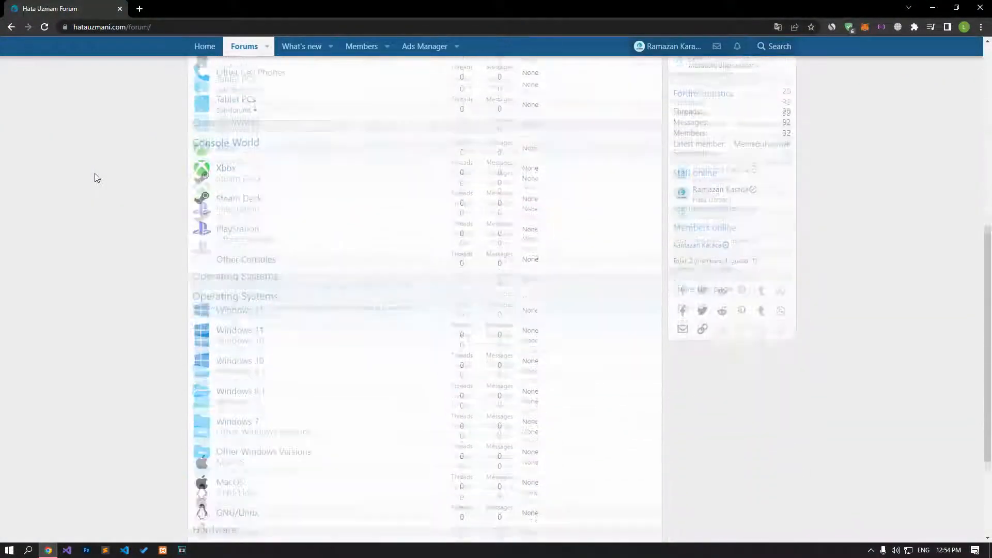
scroll("up", 3)
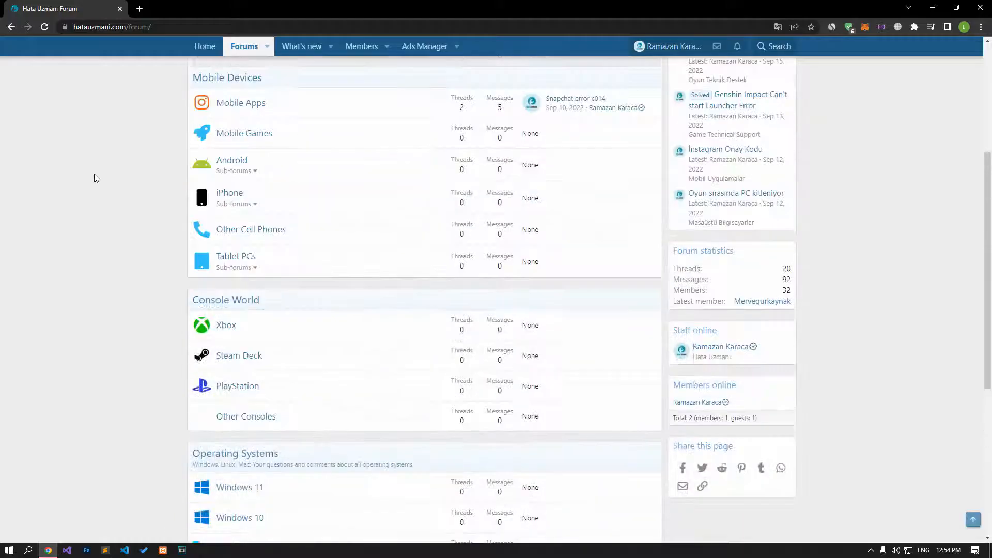
scroll("up", 3)
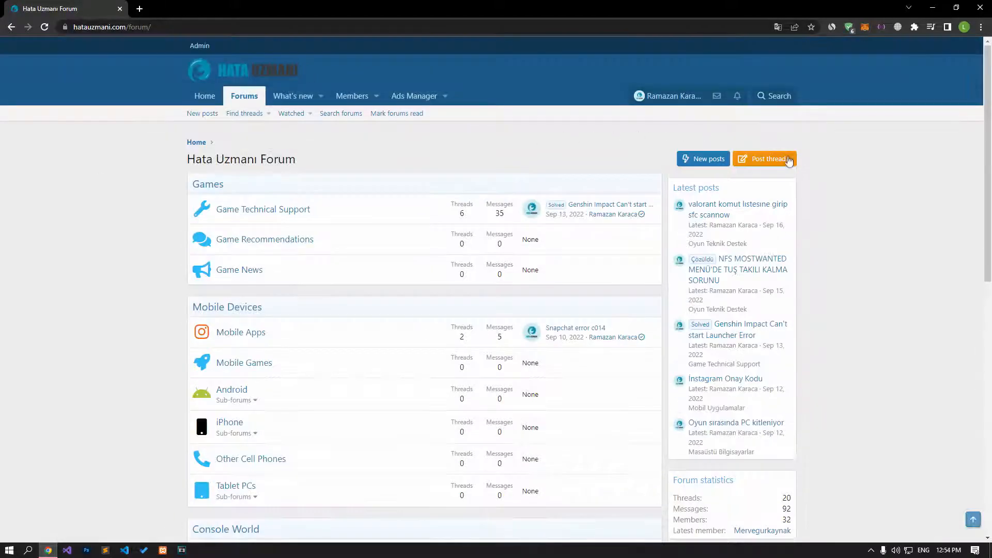
left_click(765, 159)
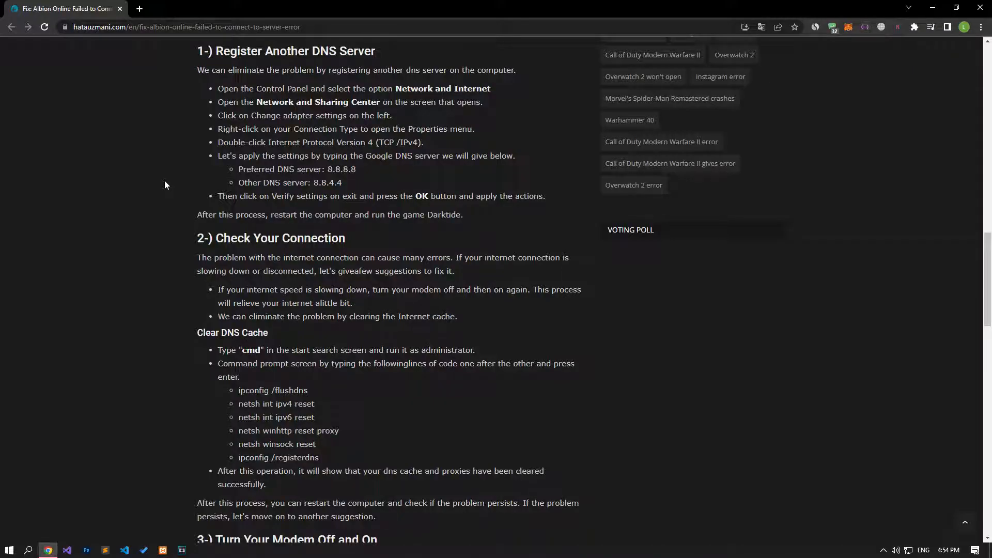
mouse_move(384, 280)
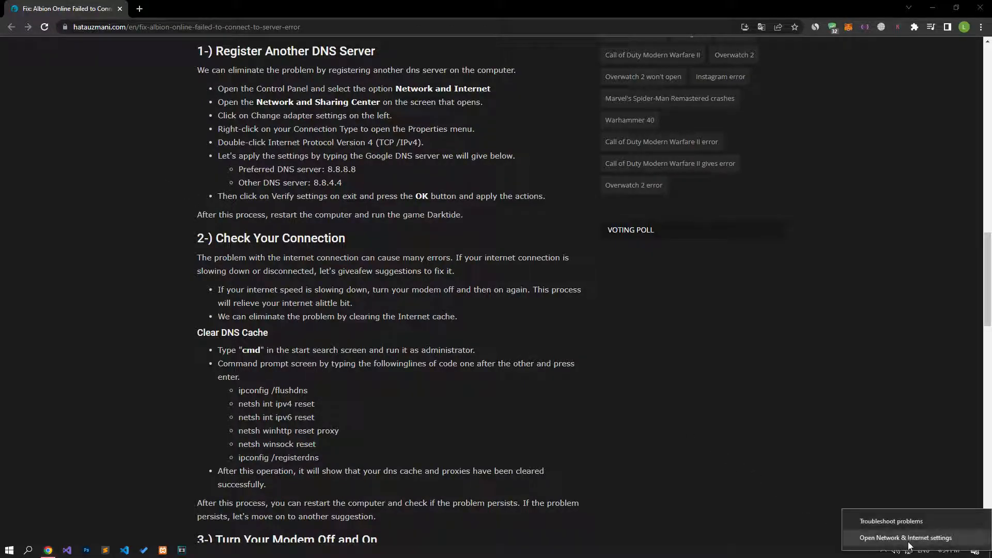
left_click(905, 538)
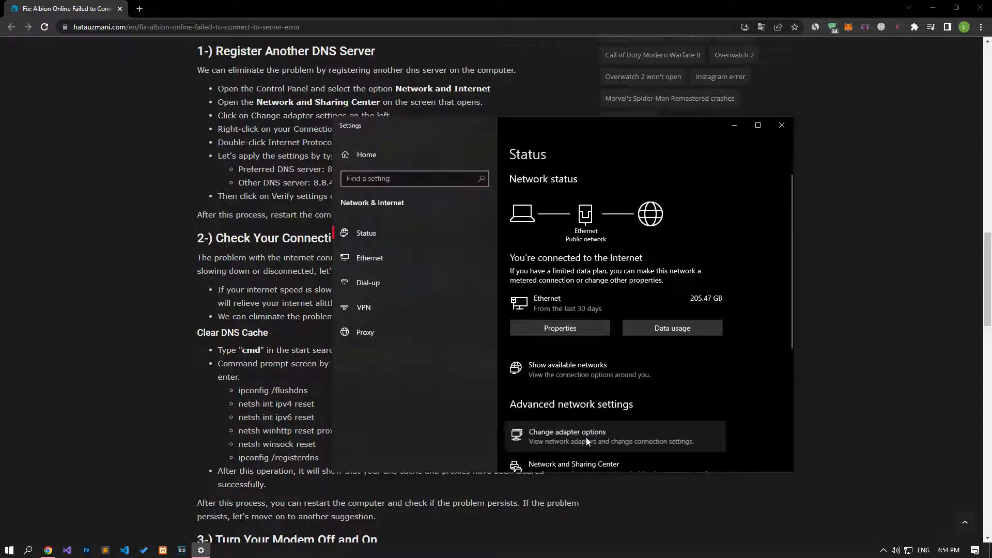
right_click(280, 89)
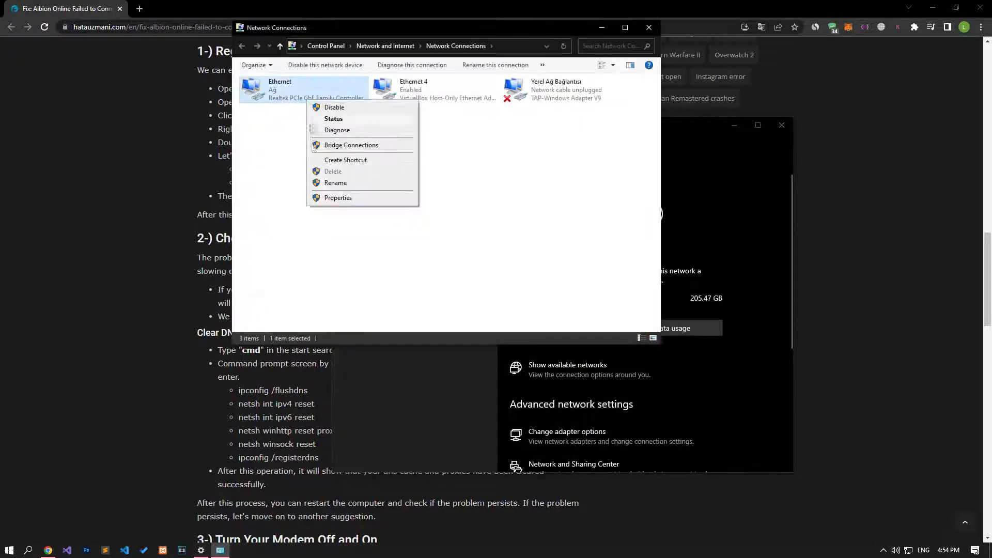
Set the Ethernet IPv4 DNS servers to 8.8.8.8 and 8.8.4.4 and confirm.
left_click(338, 197)
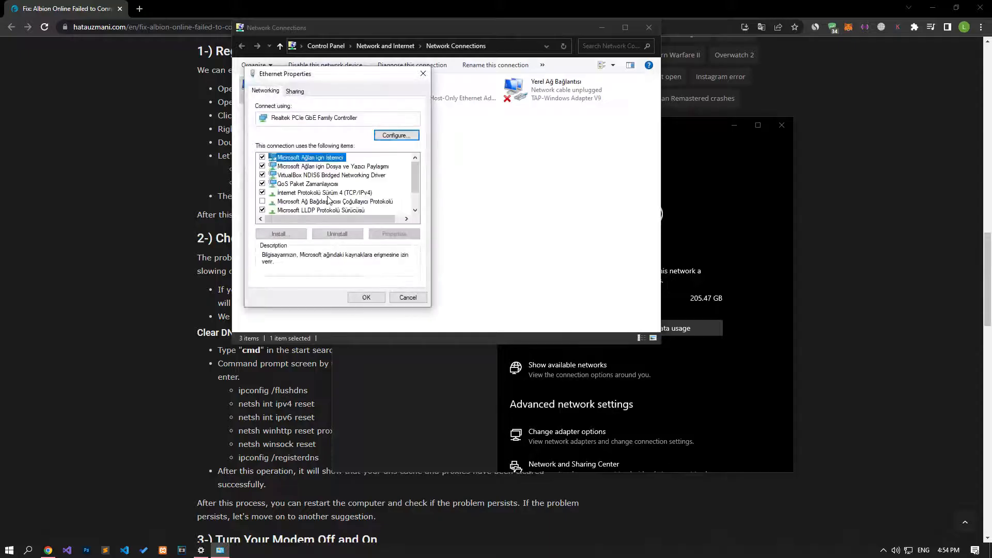
left_click(325, 193)
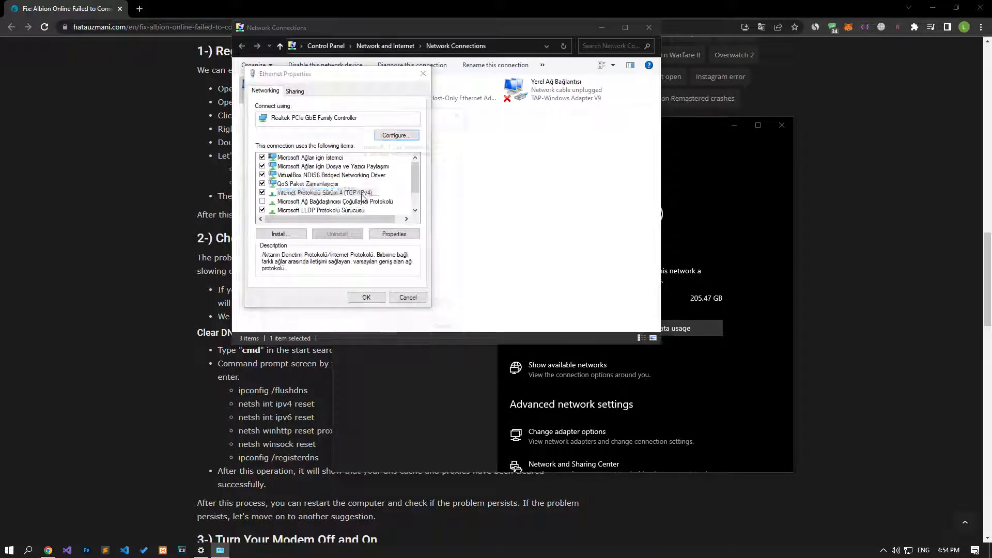
left_click(393, 234)
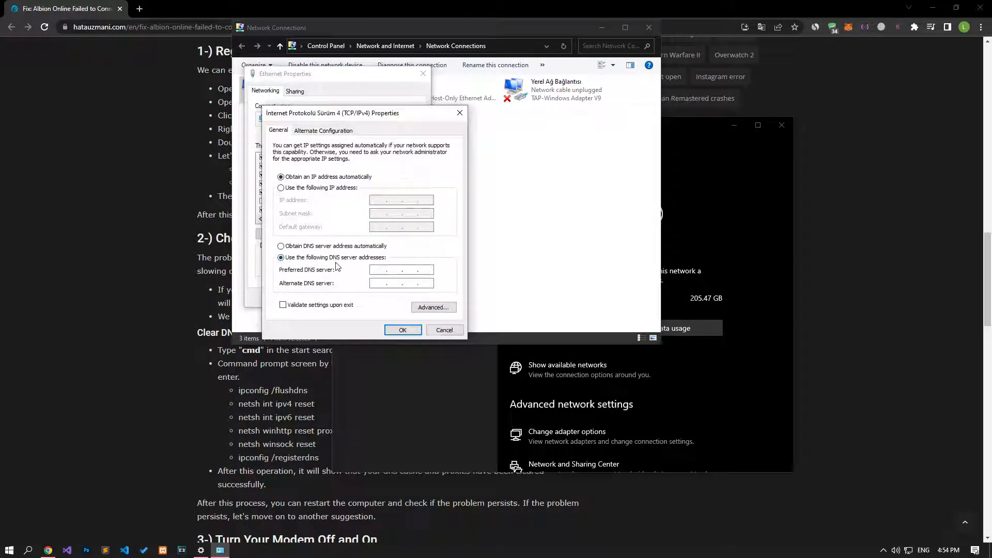
type("8.8.8.8")
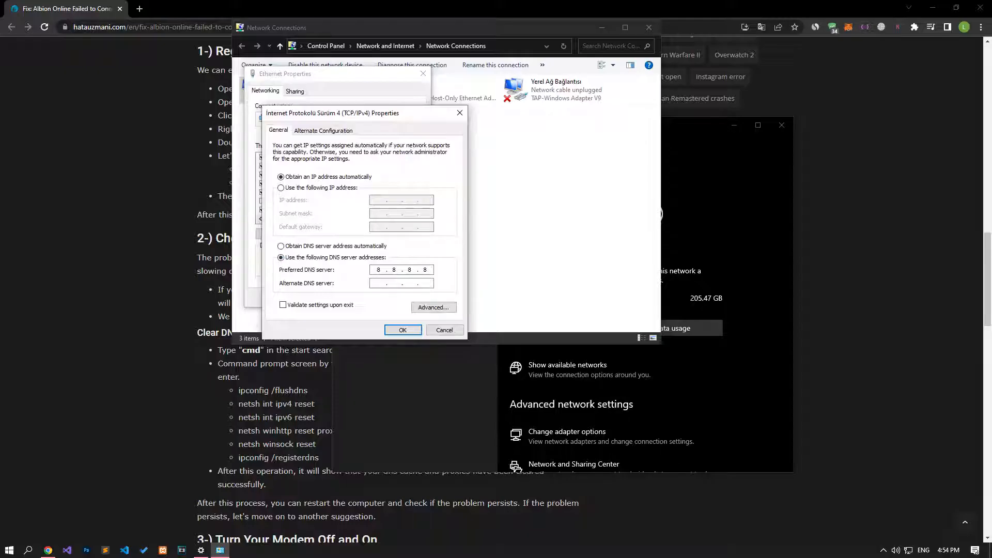
type("8.8.4.4")
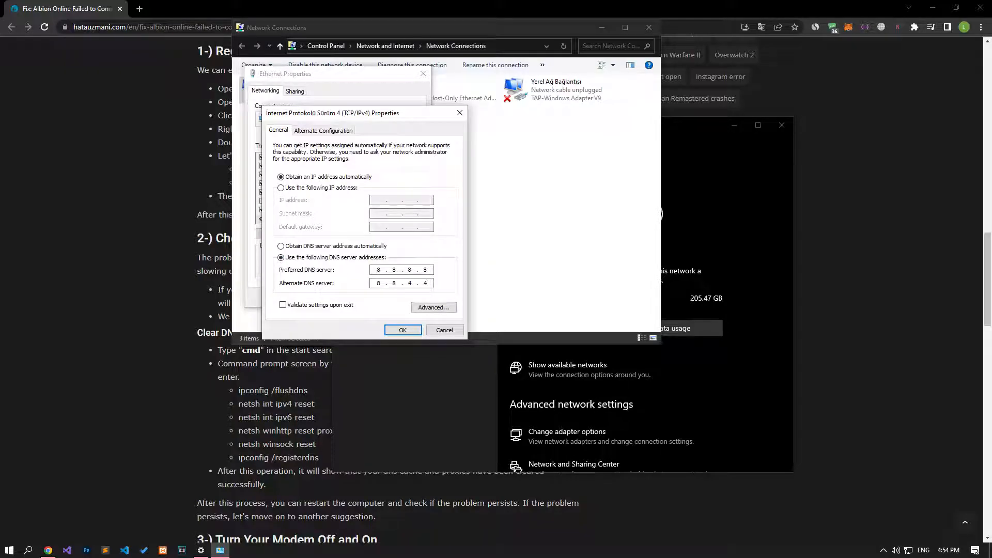
left_click(402, 329)
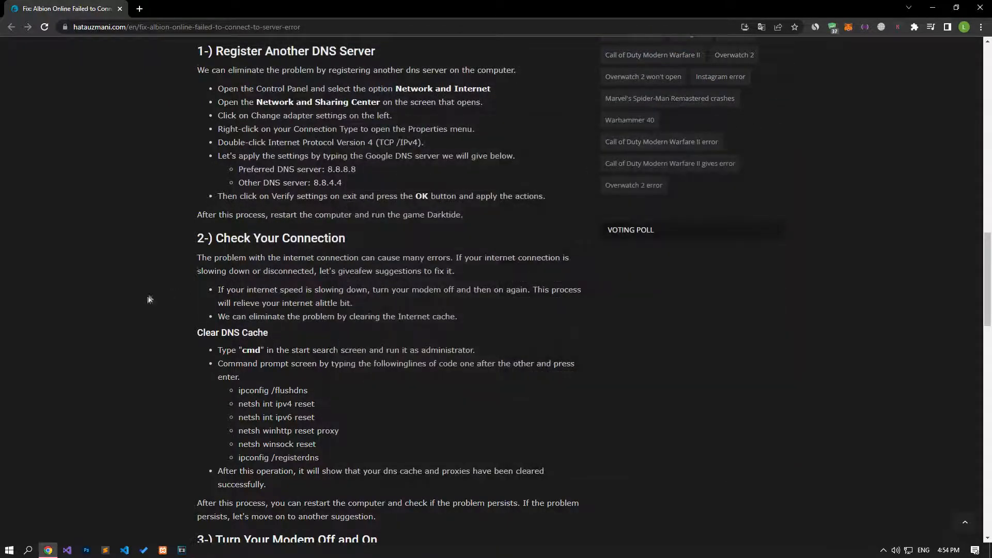
Launch Command Prompt with administrator rights from the Start search for cmd.
scroll("down", 3)
type("cmd")
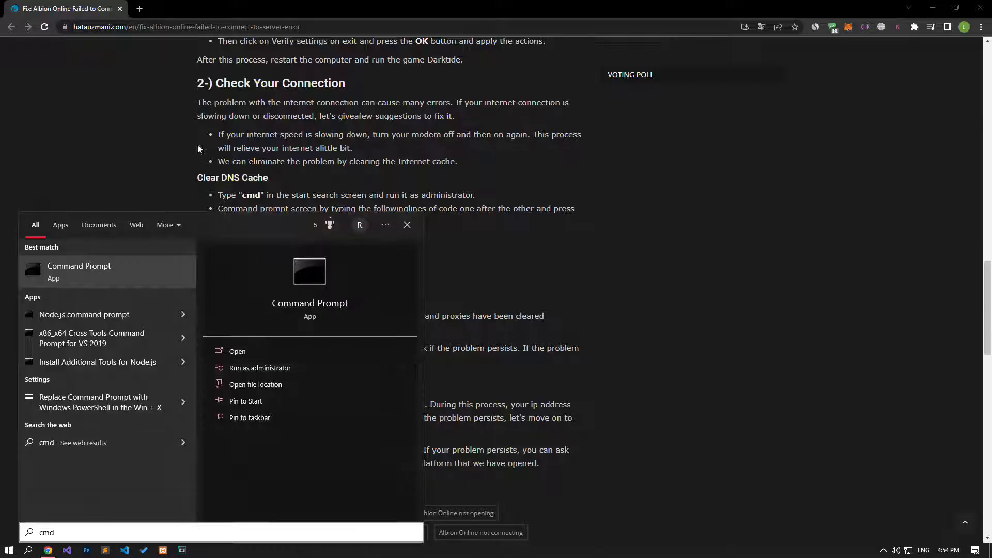
left_click(260, 367)
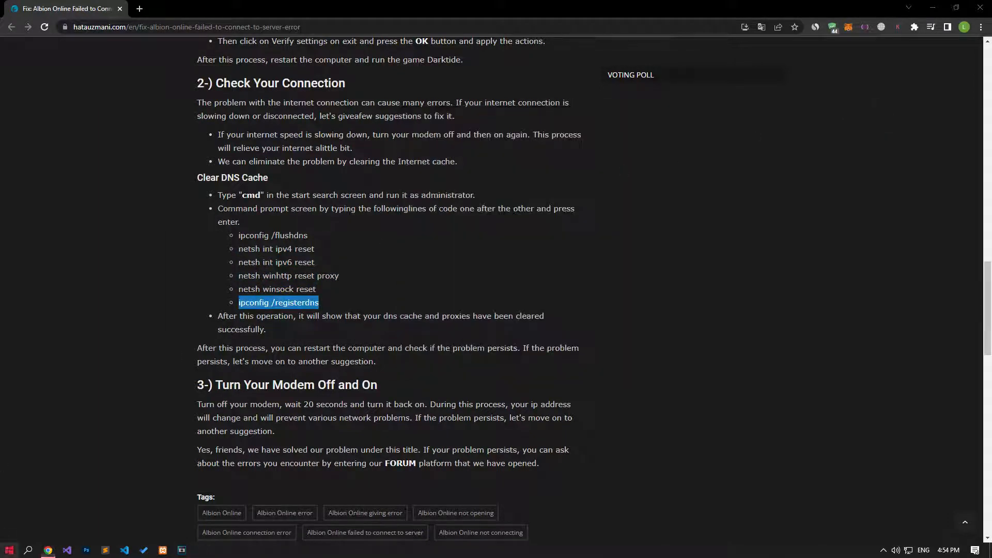
Open the Hata Uzmanı forum in a new tab from the article's FORUM link.
left_click(9, 549)
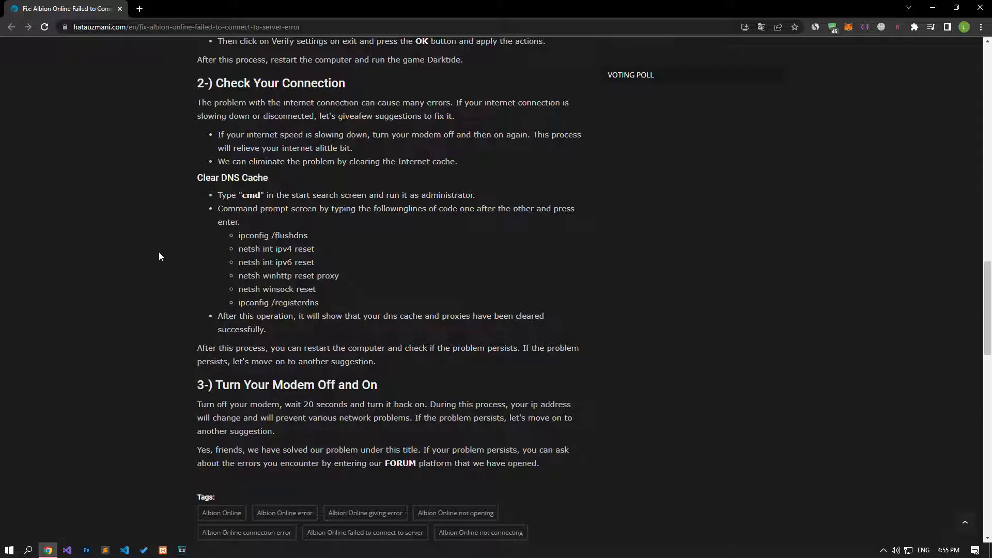
mouse_move(390, 473)
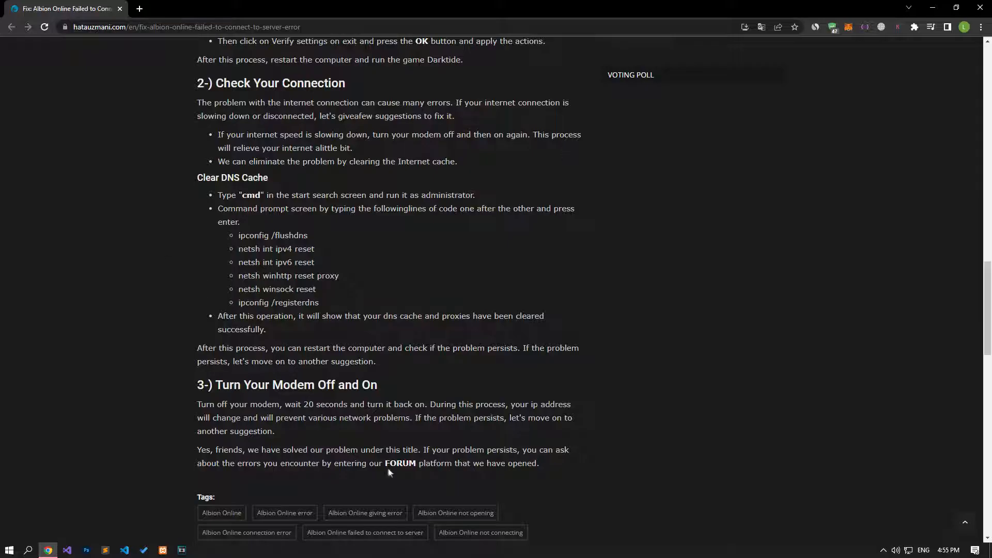
left_click(400, 463)
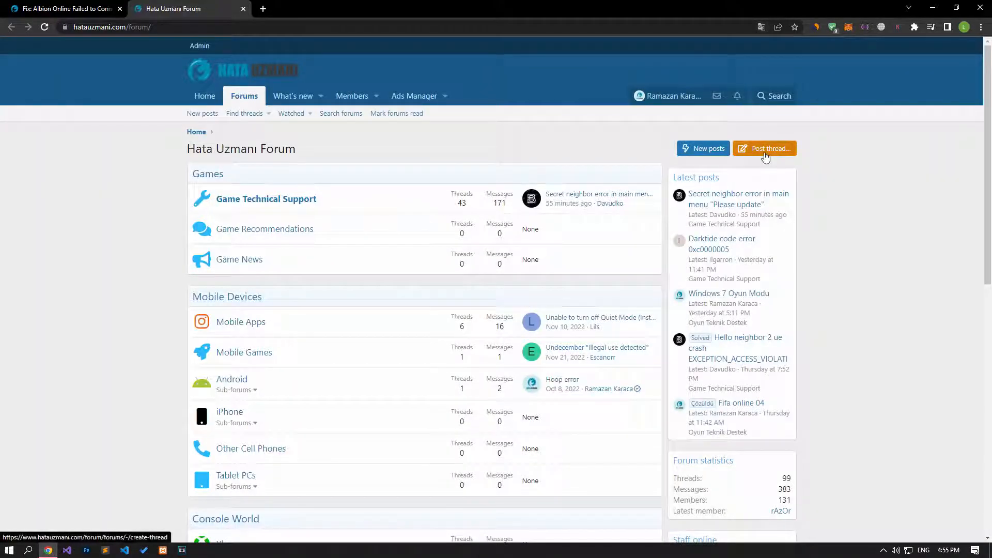
Start a new thread, bringing up the forum category chooser.
left_click(763, 148)
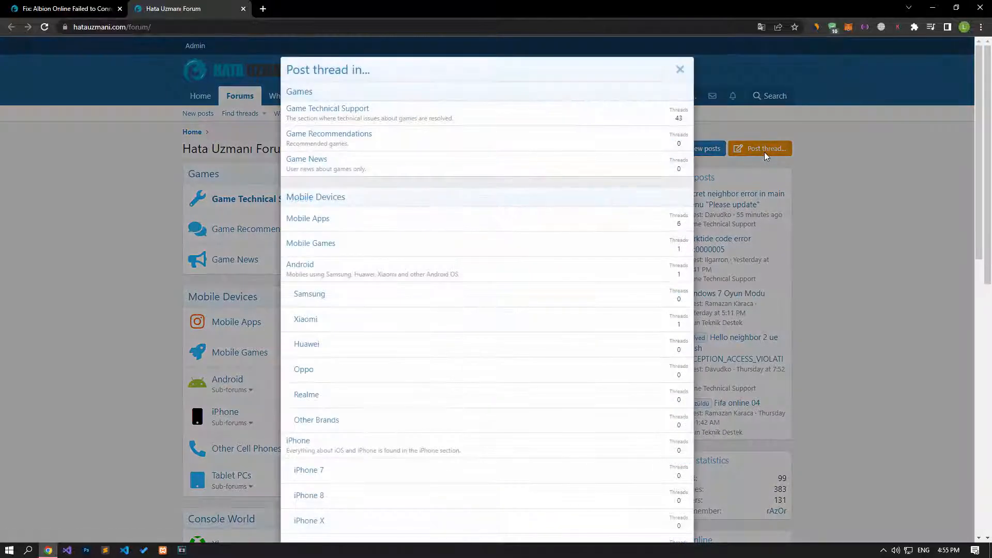